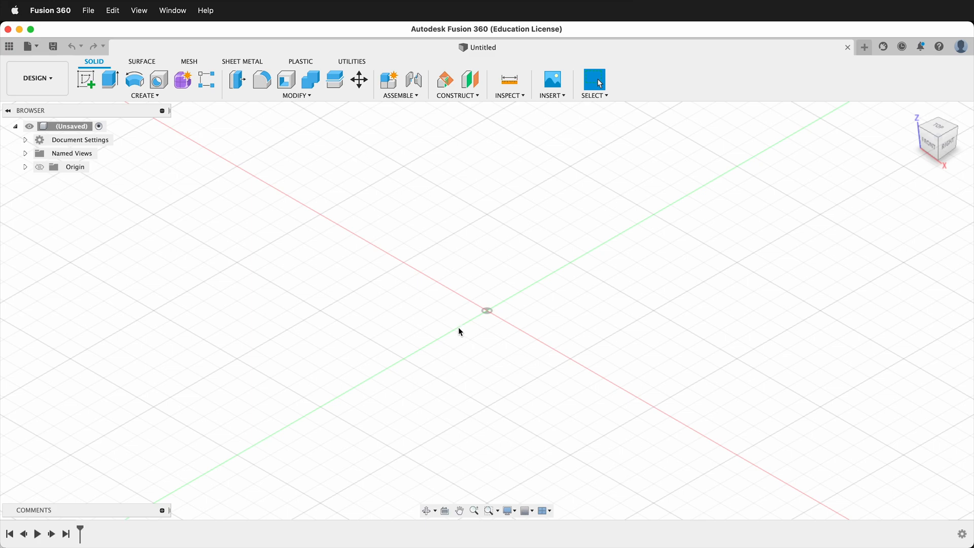
mouse_move(296, 95)
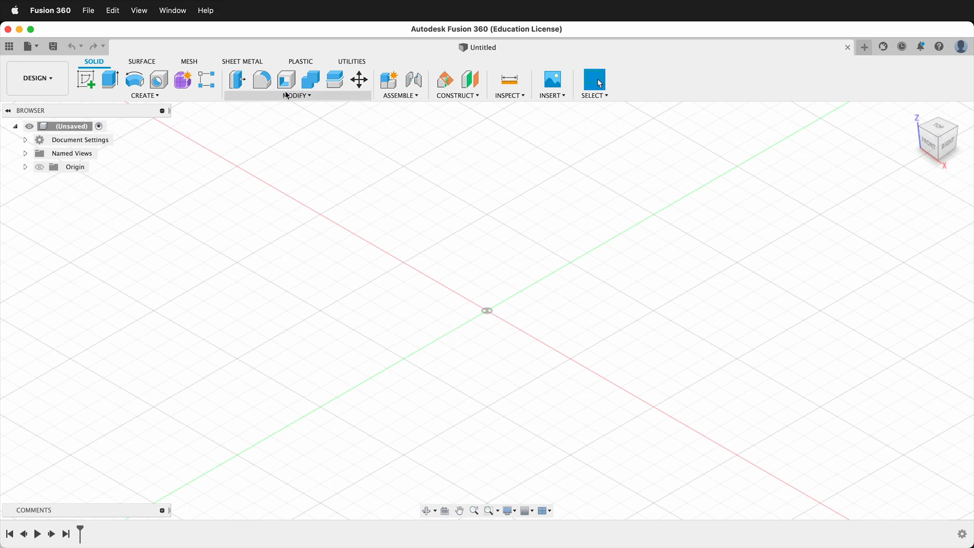
Step: Open the Parameters table via Modify > Change Parameters
click(296, 95)
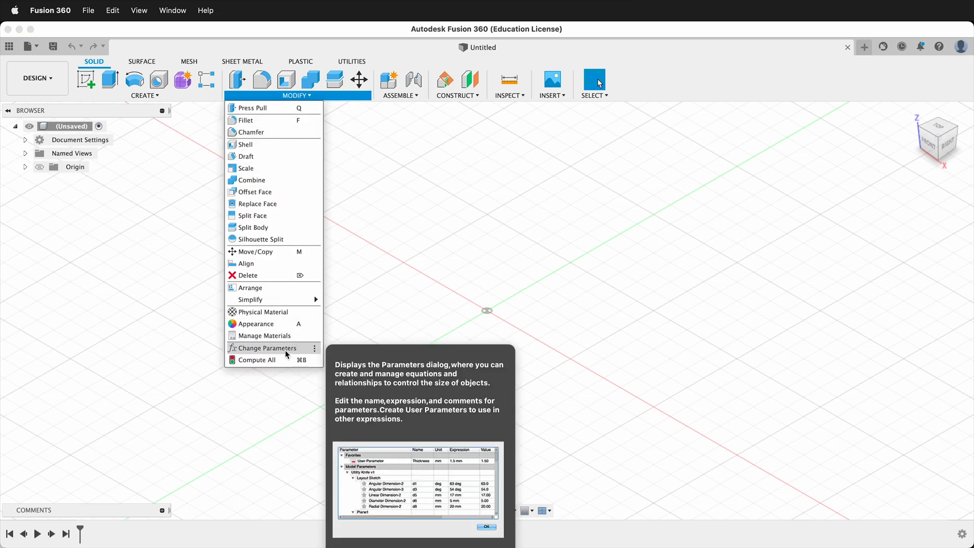
click(266, 348)
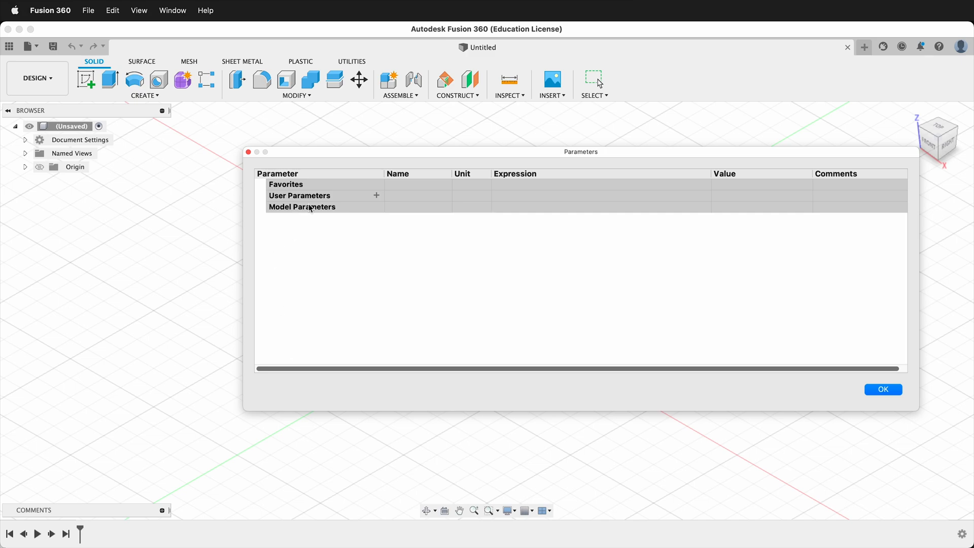
mouse_move(400, 214)
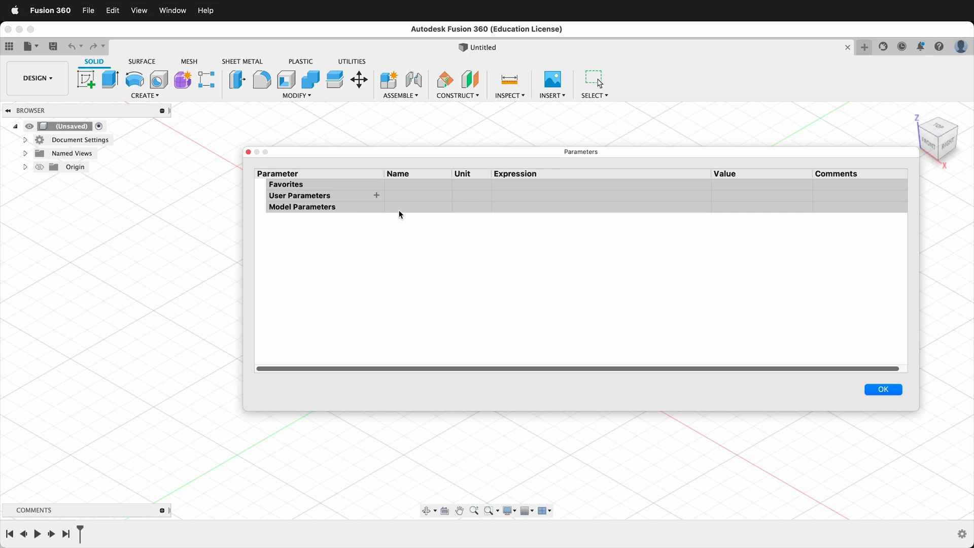
Step: Open the Add User Parameter form using the + beside User Parameters
click(377, 195)
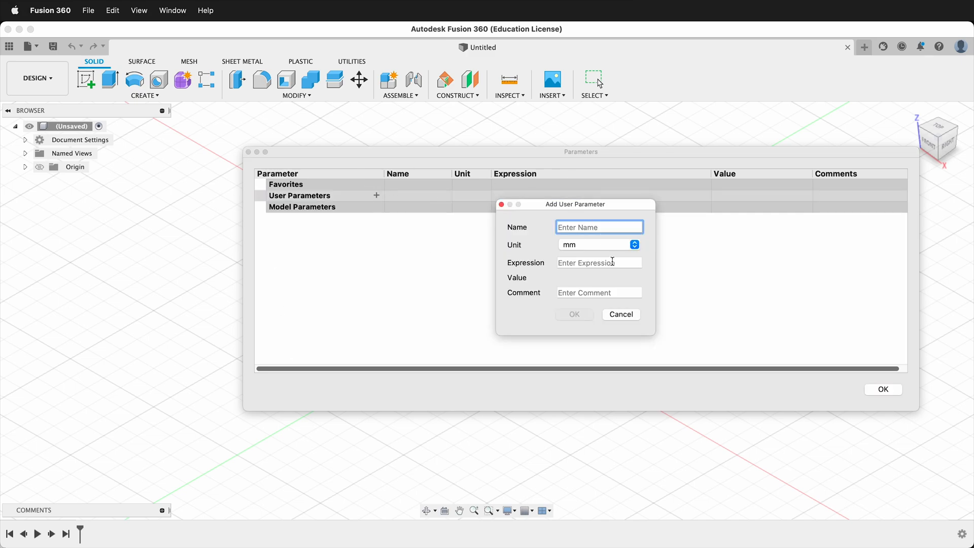
mouse_move(615, 221)
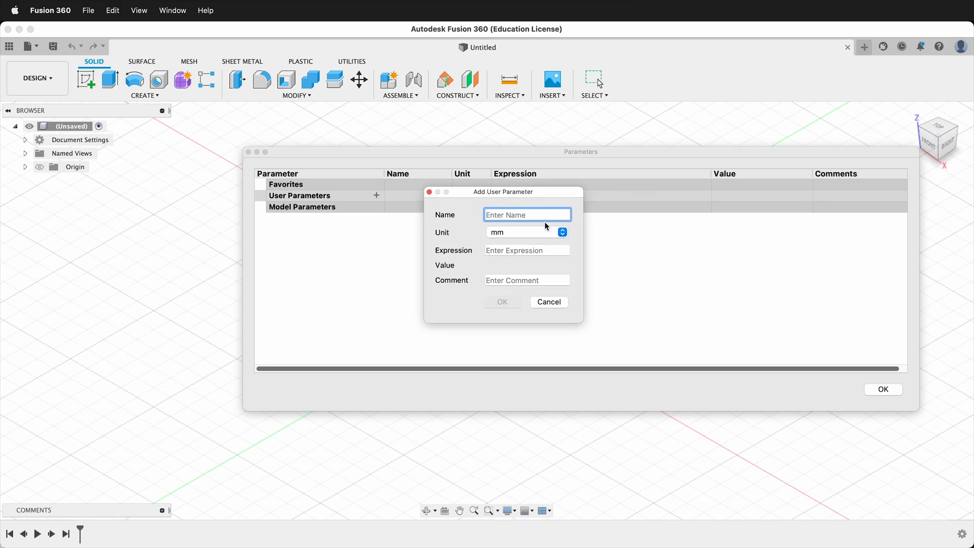
mouse_move(553, 250)
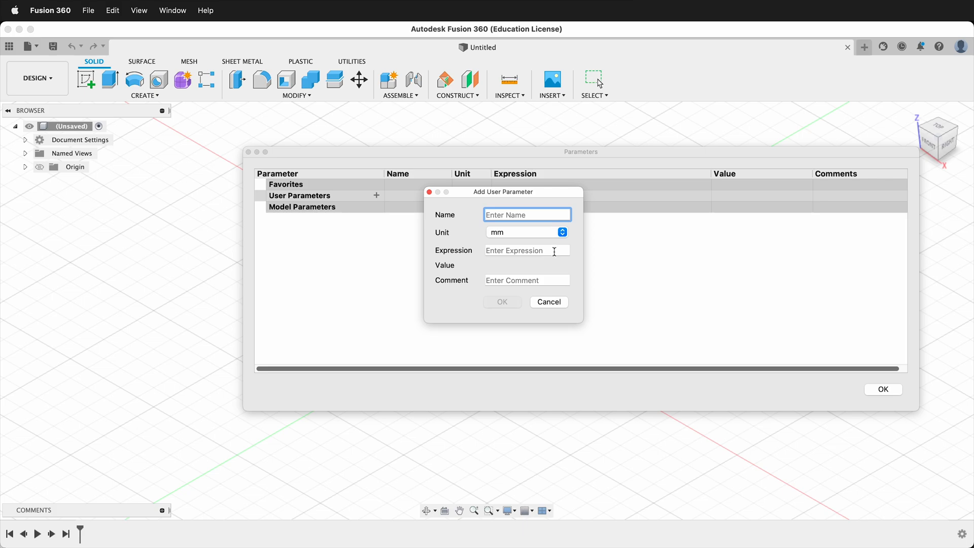
mouse_move(582, 280)
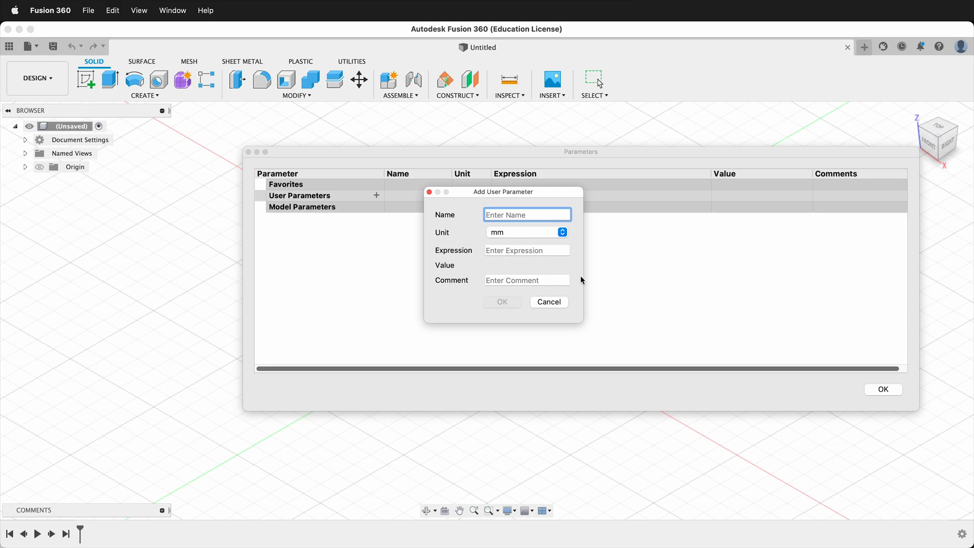
mouse_move(493, 205)
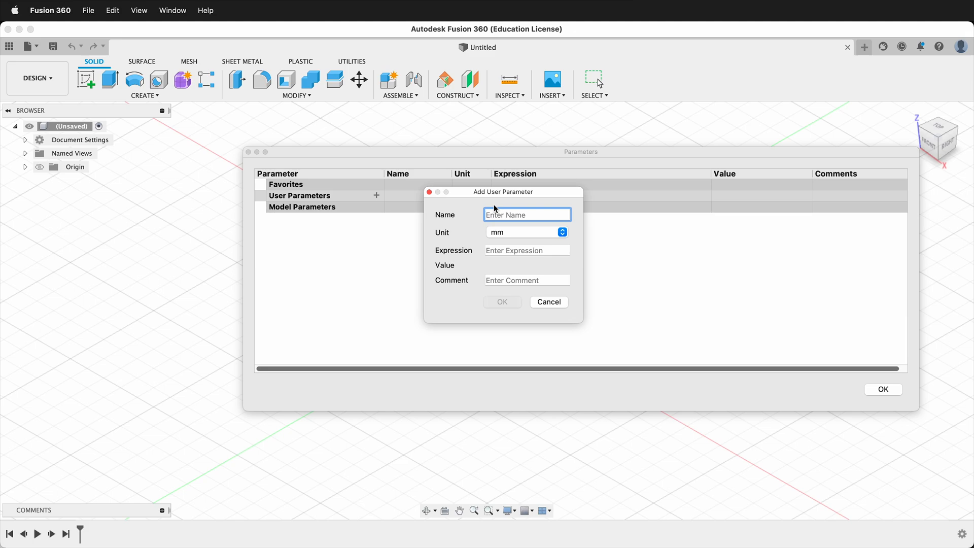
Step: Create parameter 'width' = 180 mm with comment 'width of object'
text(wid)
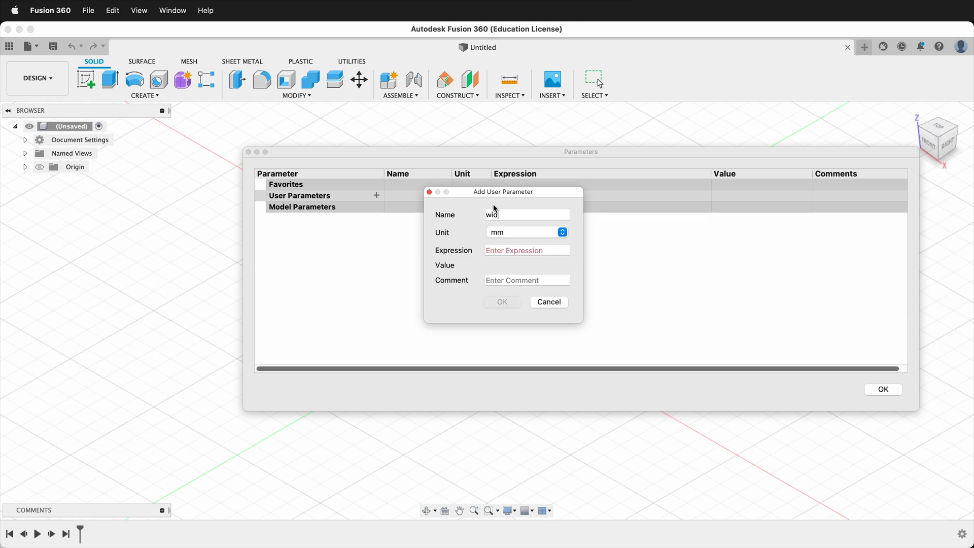
click(561, 231)
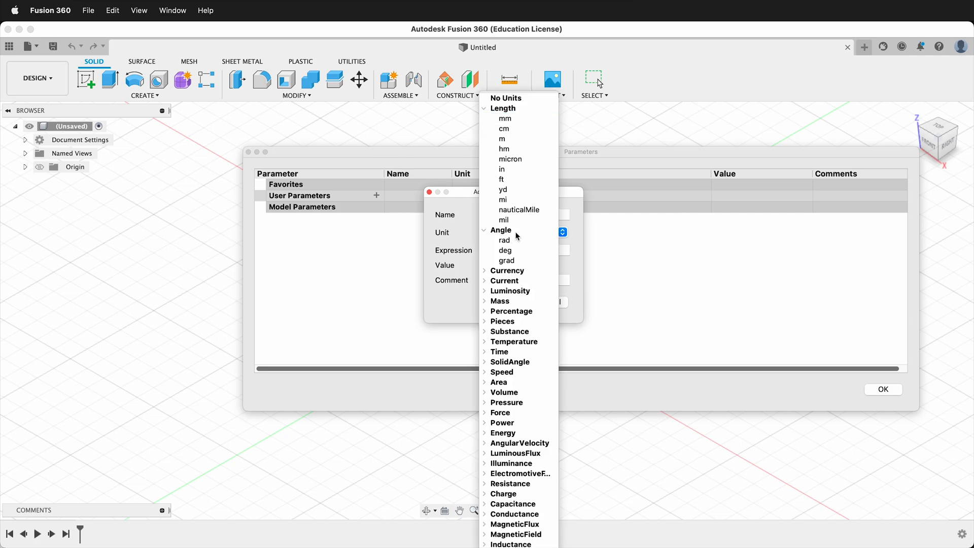
mouse_move(504, 240)
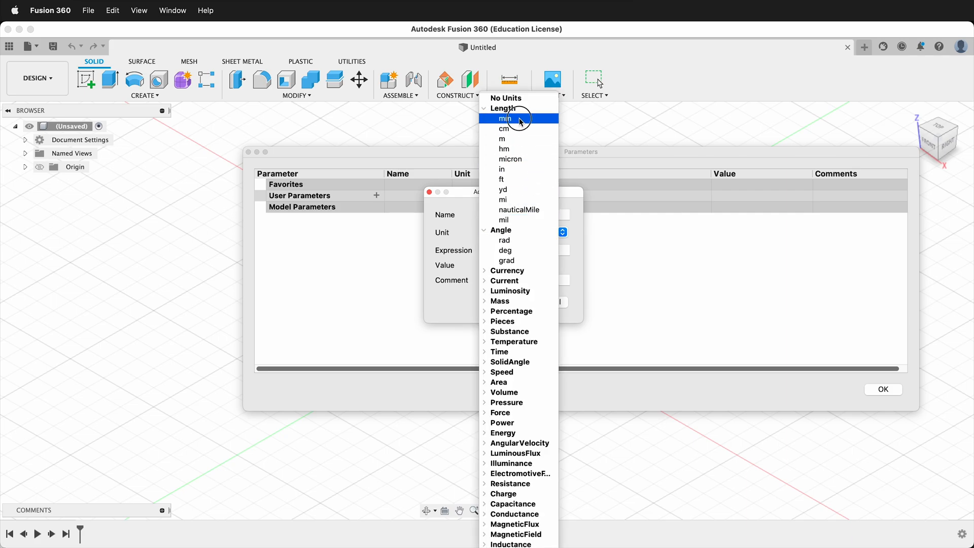
click(504, 118)
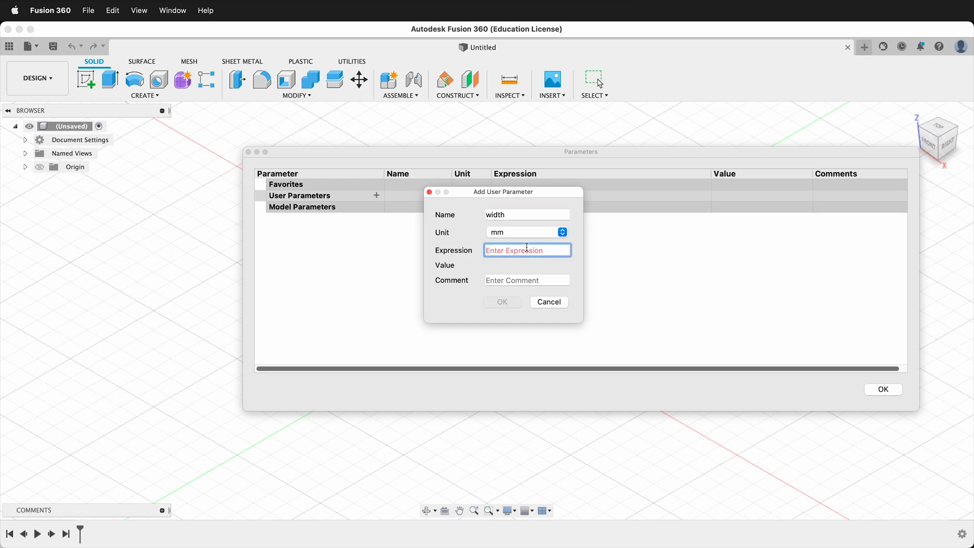
text(1)
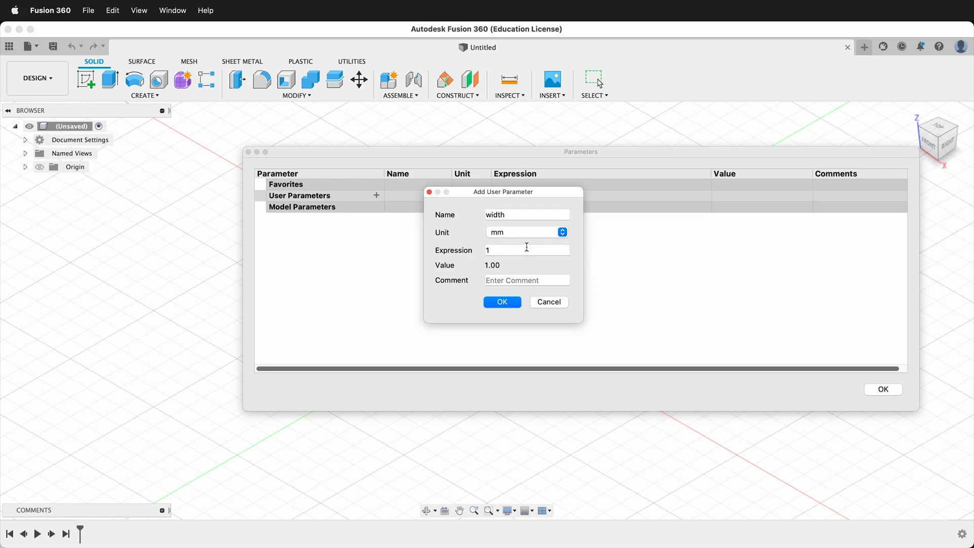
text(180)
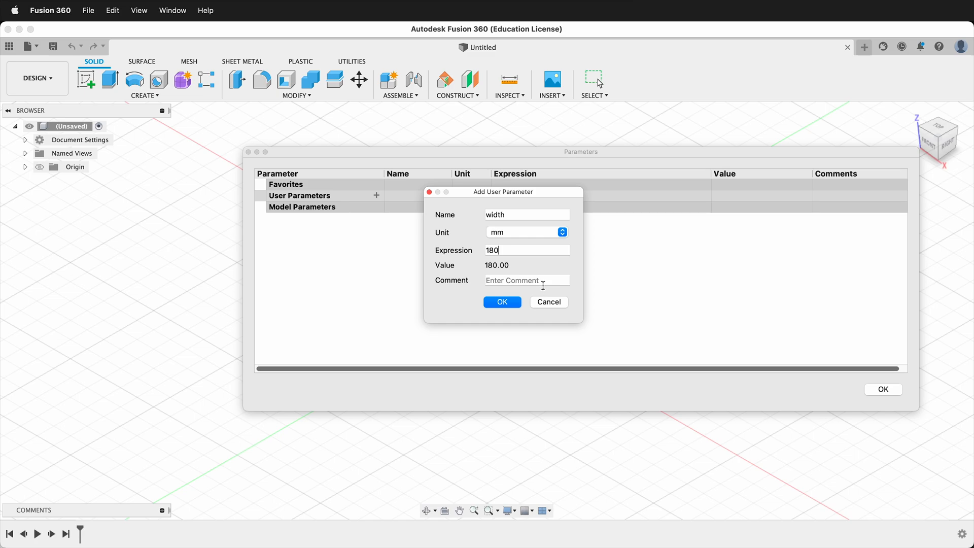
text(width)
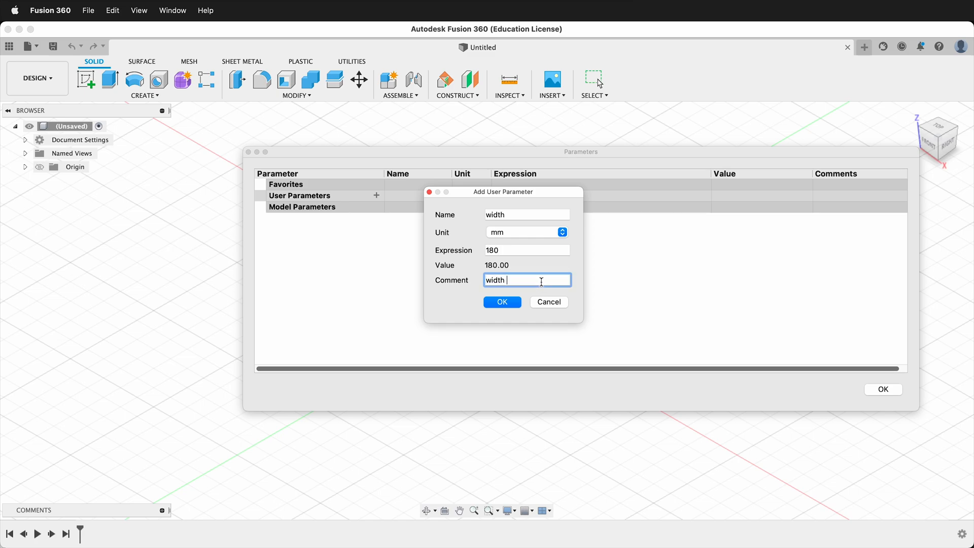
text(of object)
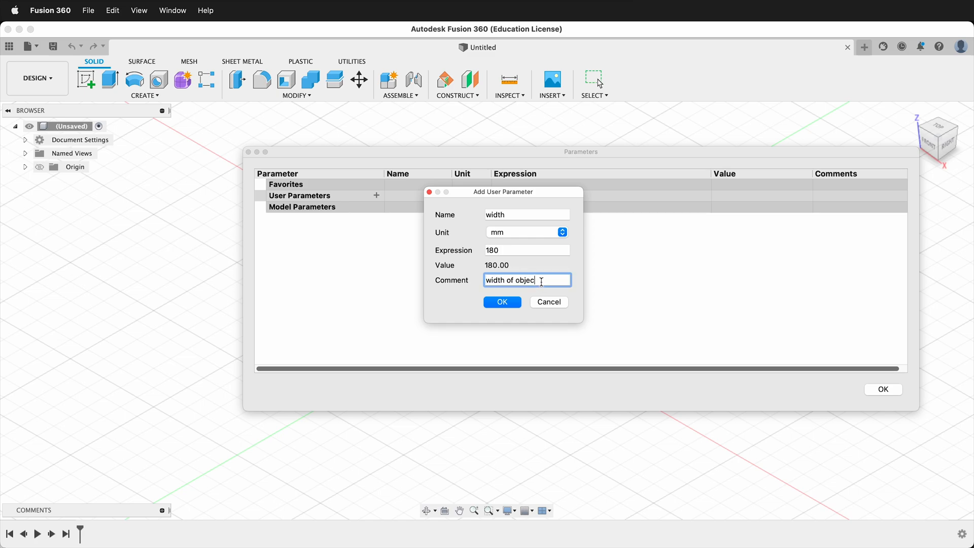
click(501, 302)
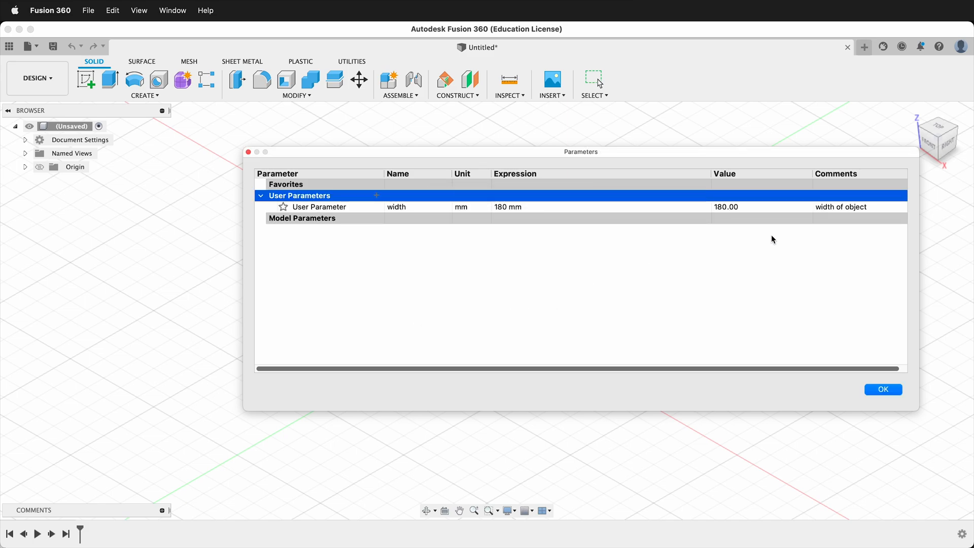
mouse_move(857, 218)
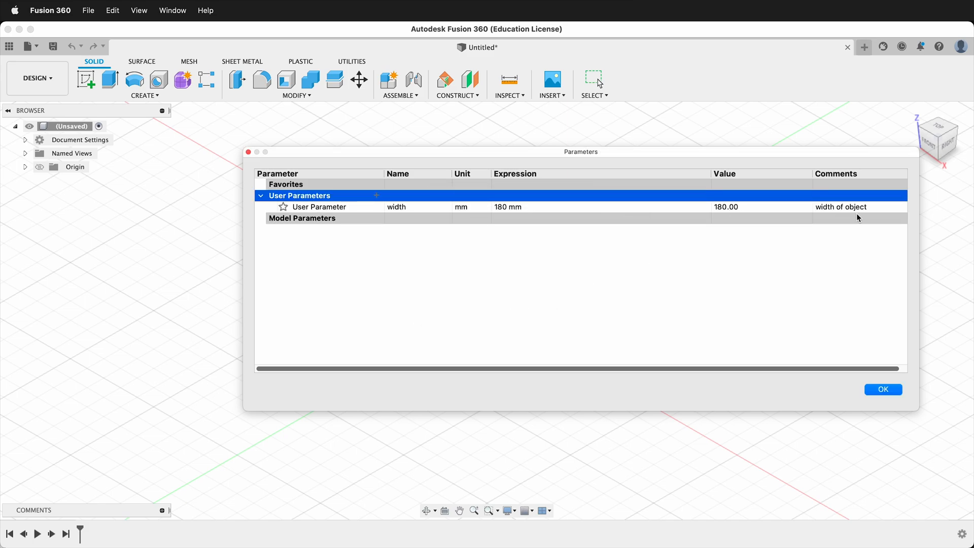
mouse_move(379, 206)
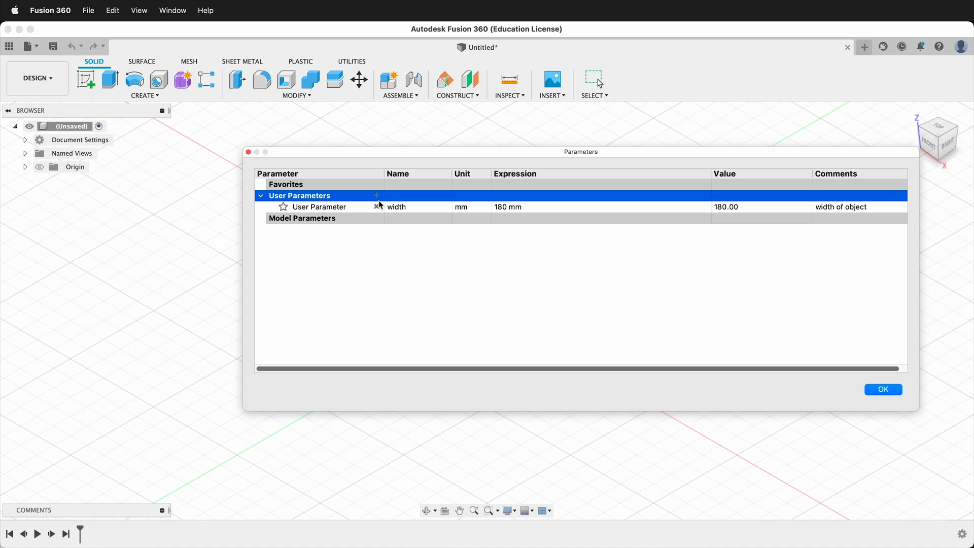
Step: Create parameter 'height' = 200 mm with comment 'height of object'
click(376, 195)
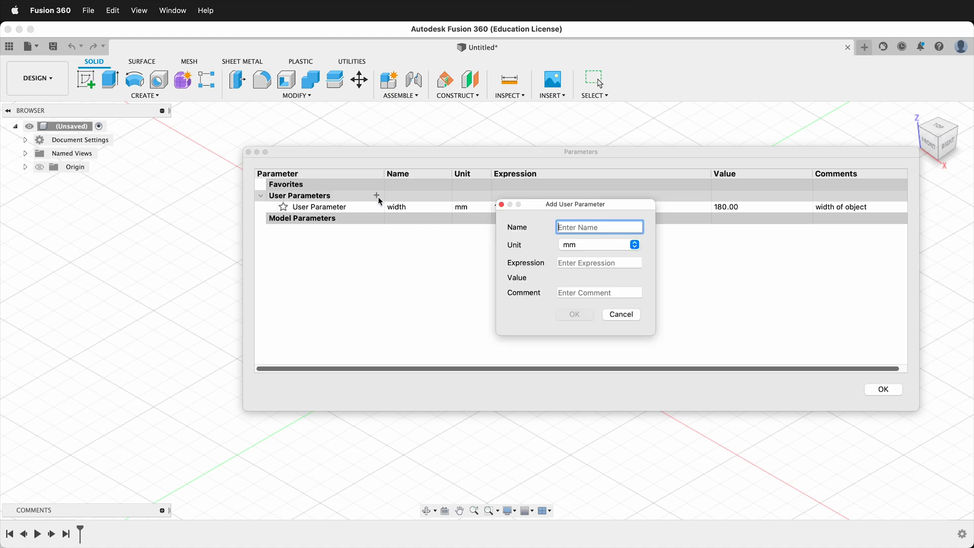
text(height)
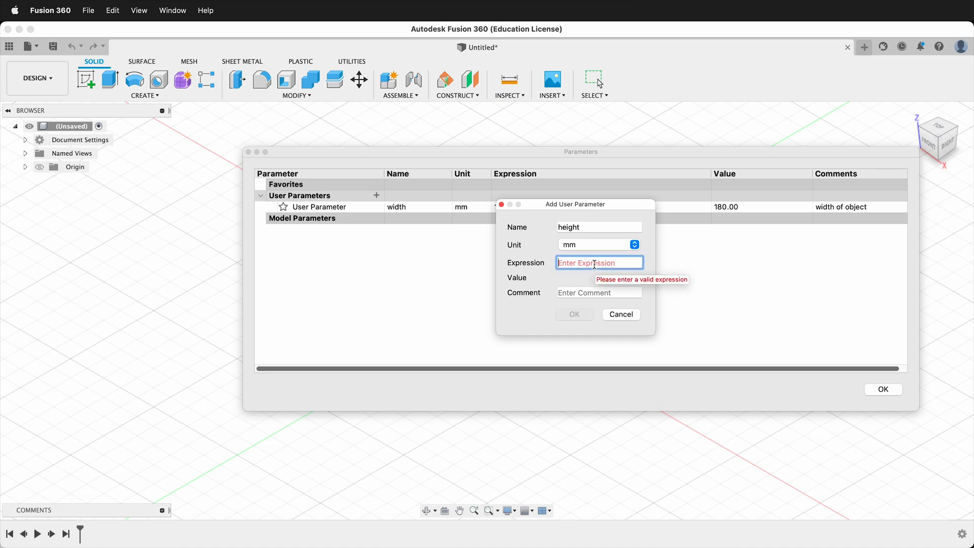
text(200)
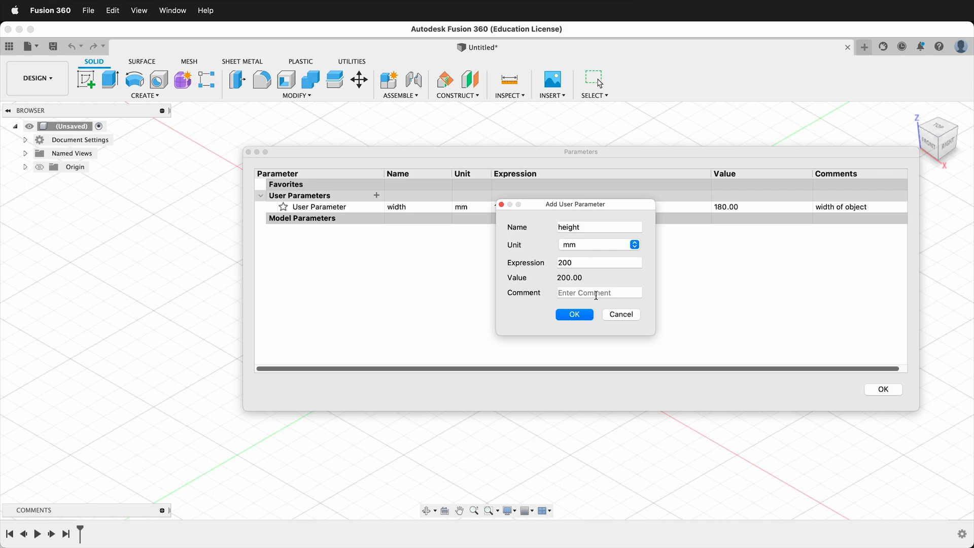
text(height of objec)
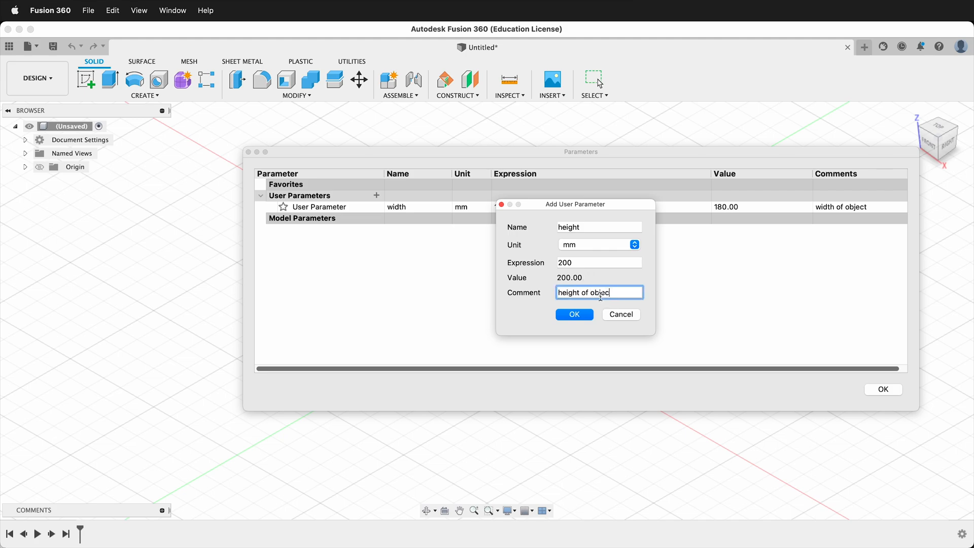
click(573, 314)
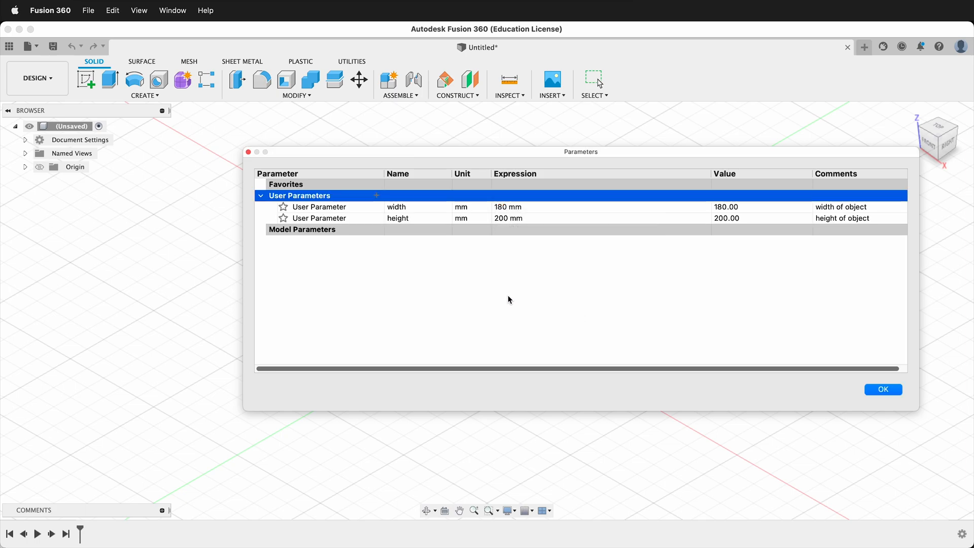
mouse_move(378, 199)
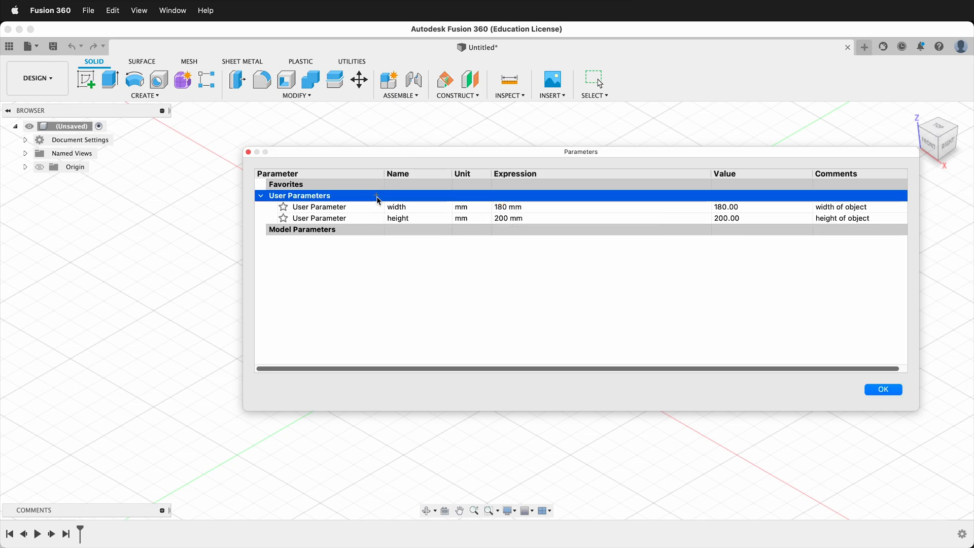
Step: Create parameter 'ply' = 3 mm ('thickness of plywood') and start another parameter form
click(376, 195)
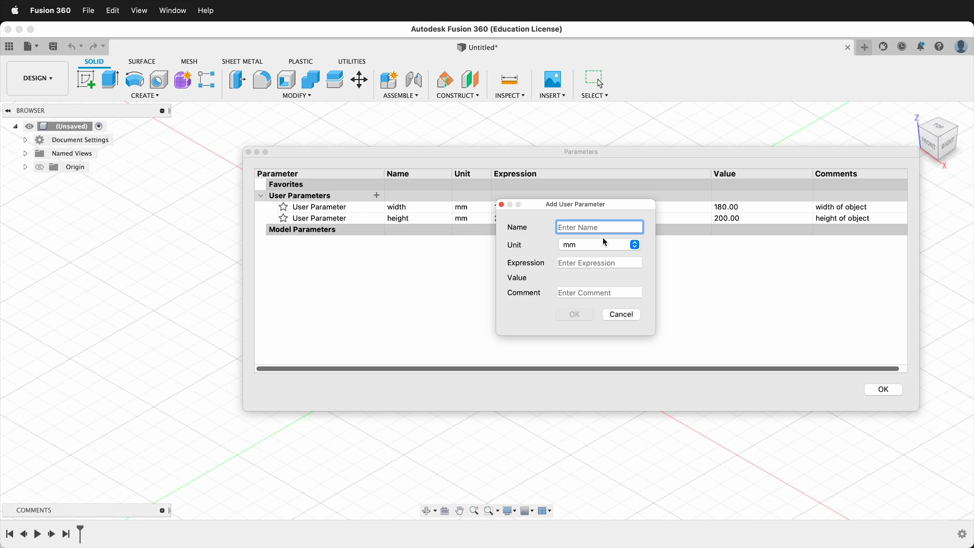
text(ply)
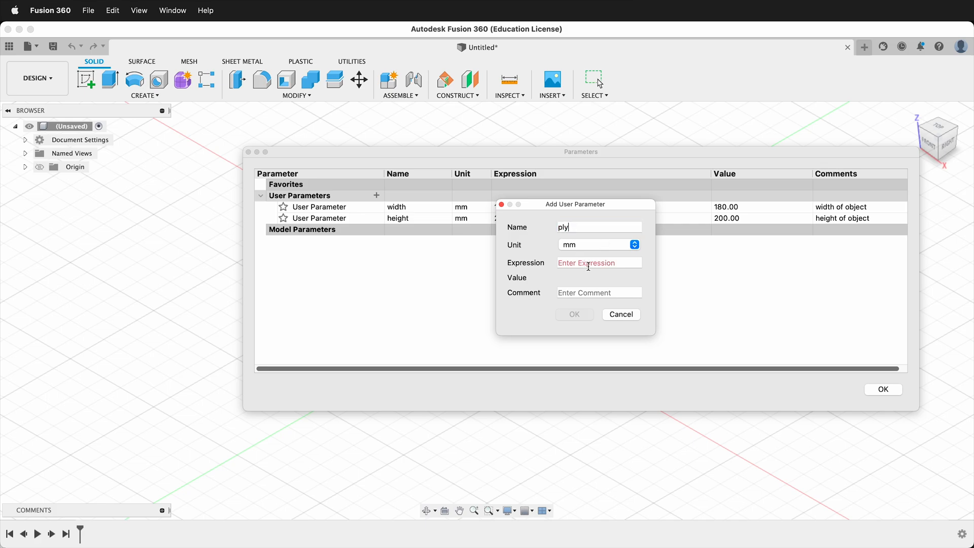
click(598, 262)
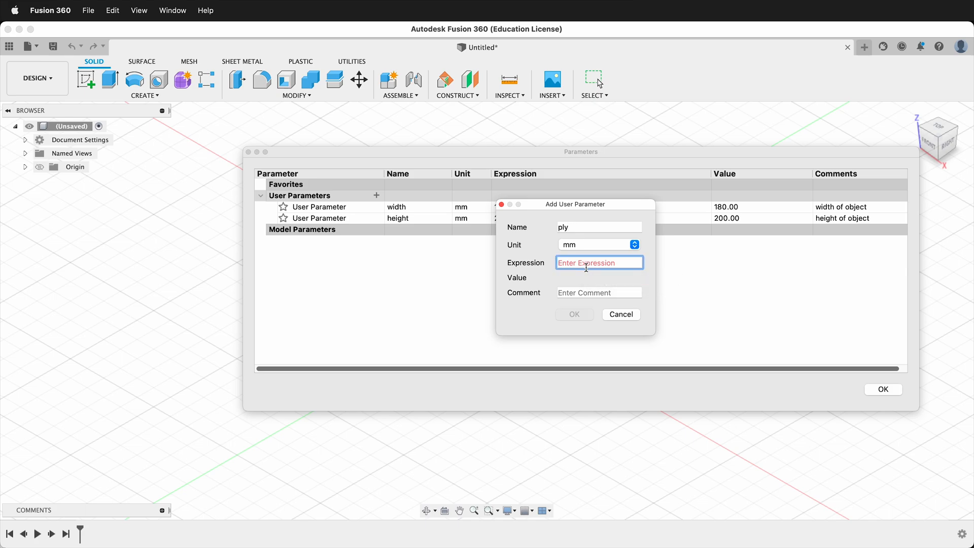
text(3)
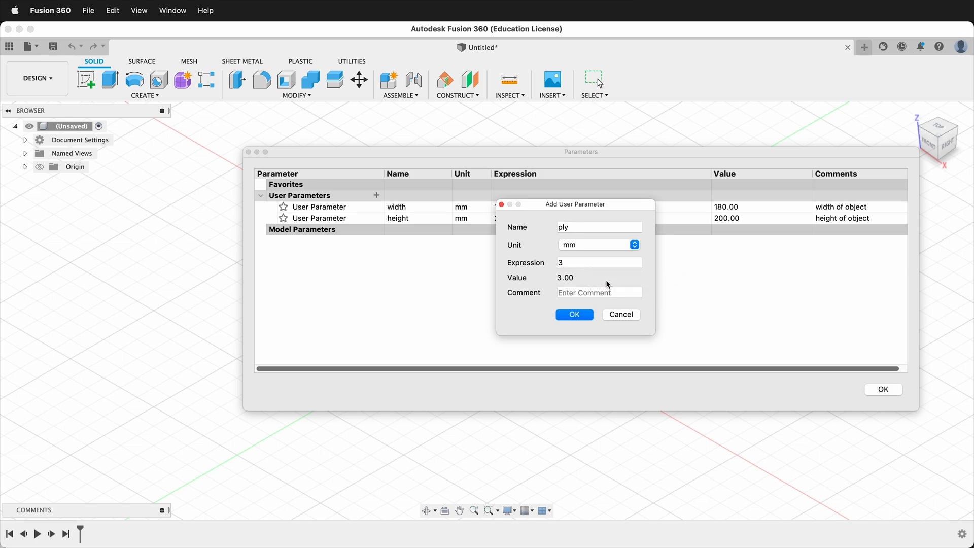
text(thickness of plyw)
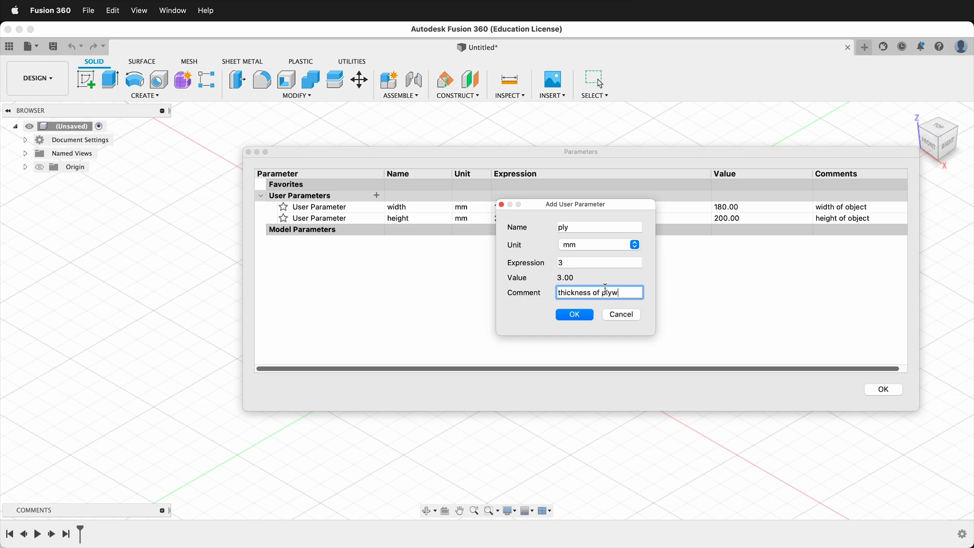
text(ood)
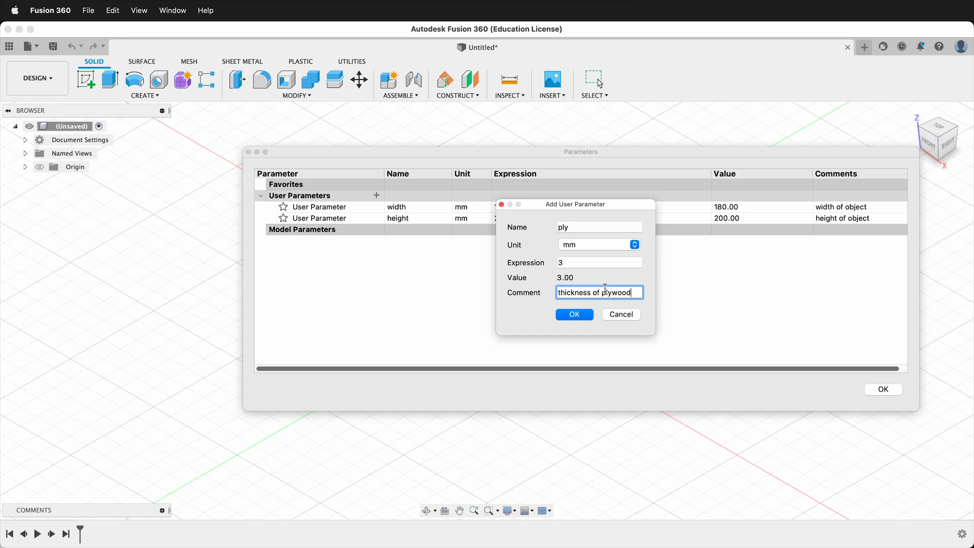
click(573, 315)
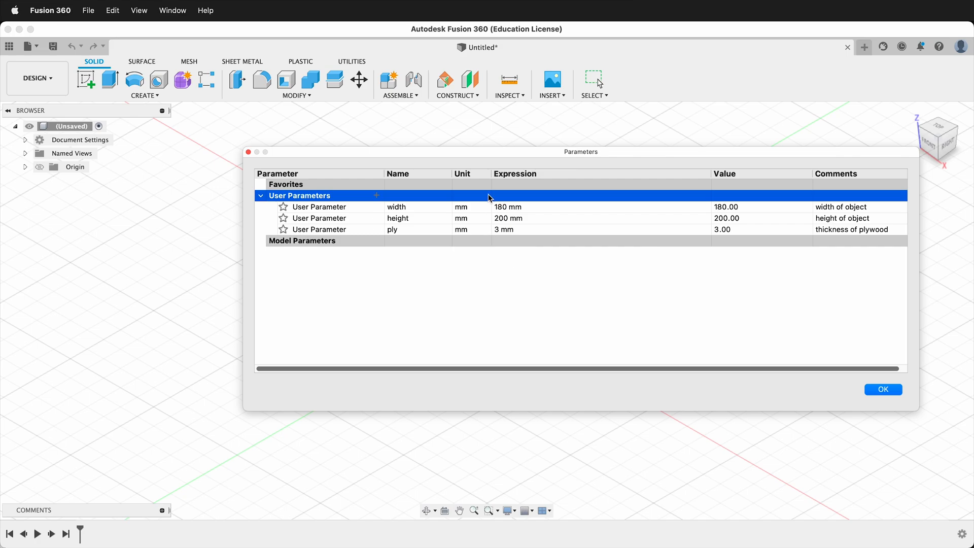
mouse_move(466, 243)
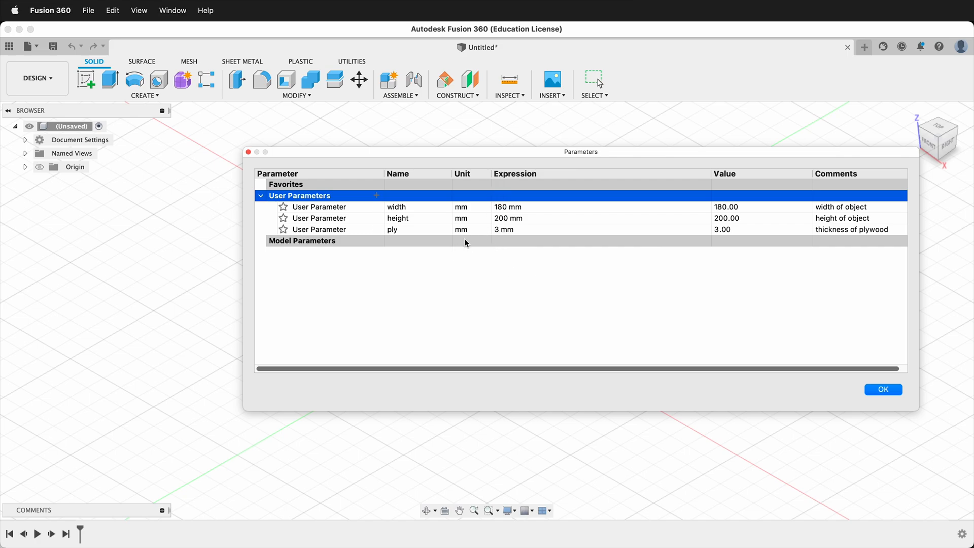
mouse_move(379, 199)
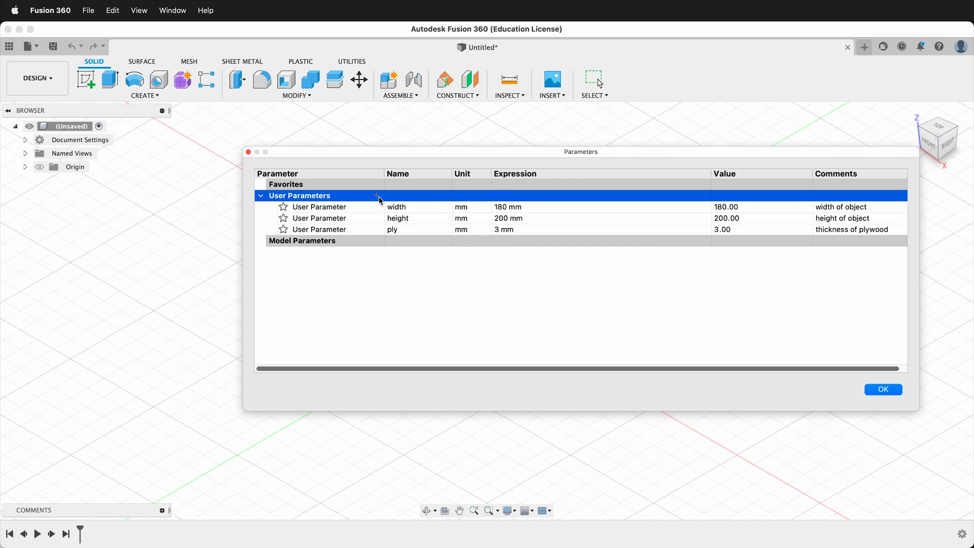
click(376, 195)
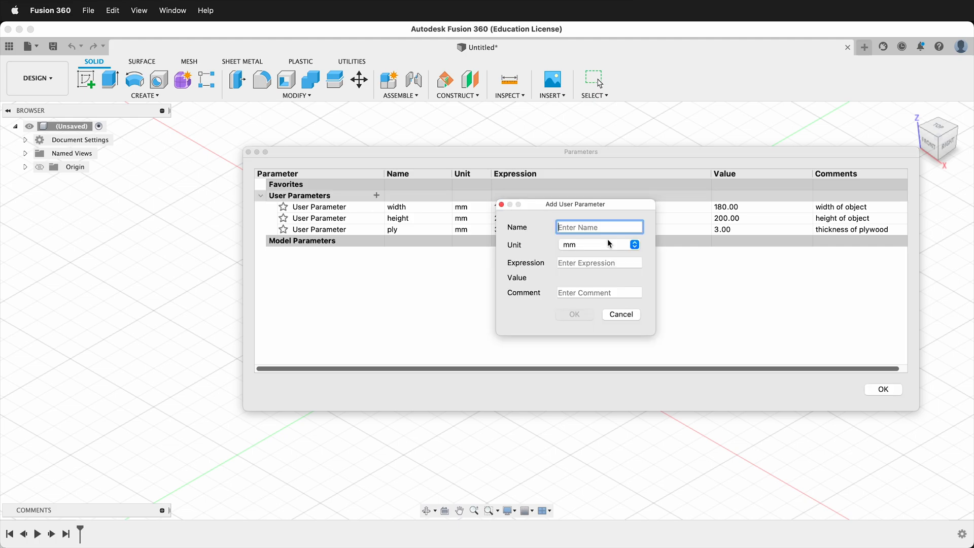
Step: Create parameter 'holeSpace' with expression height / 5
text(holeSpace)
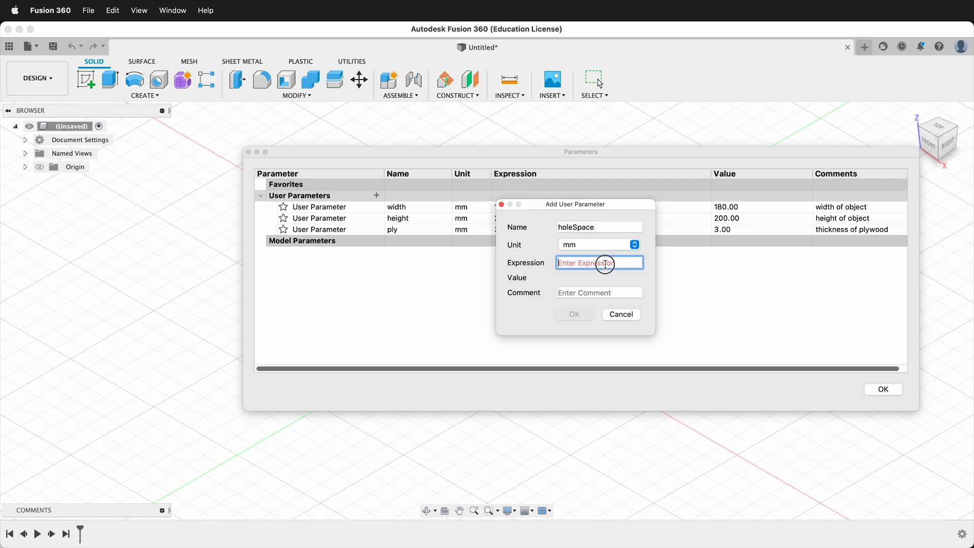
click(598, 262)
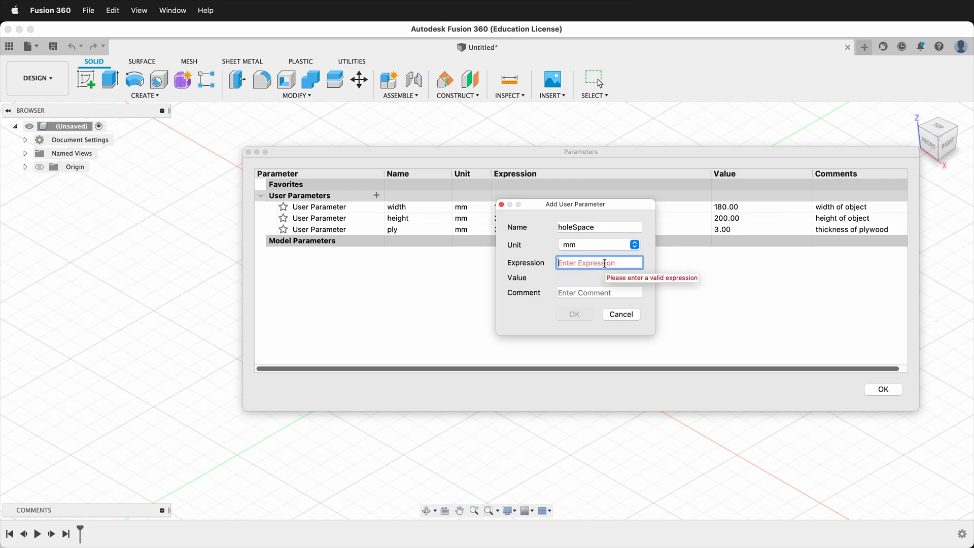
text(h)
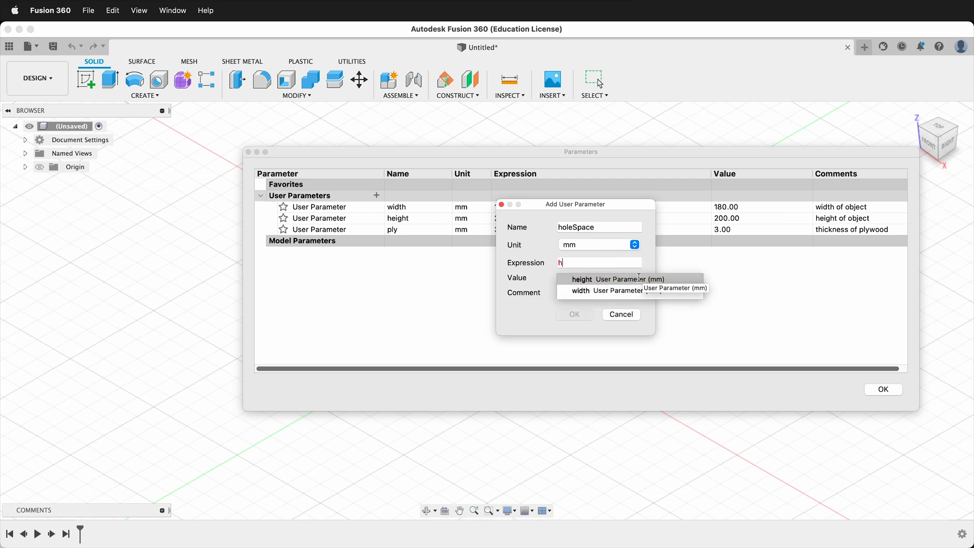
click(573, 313)
text(225)
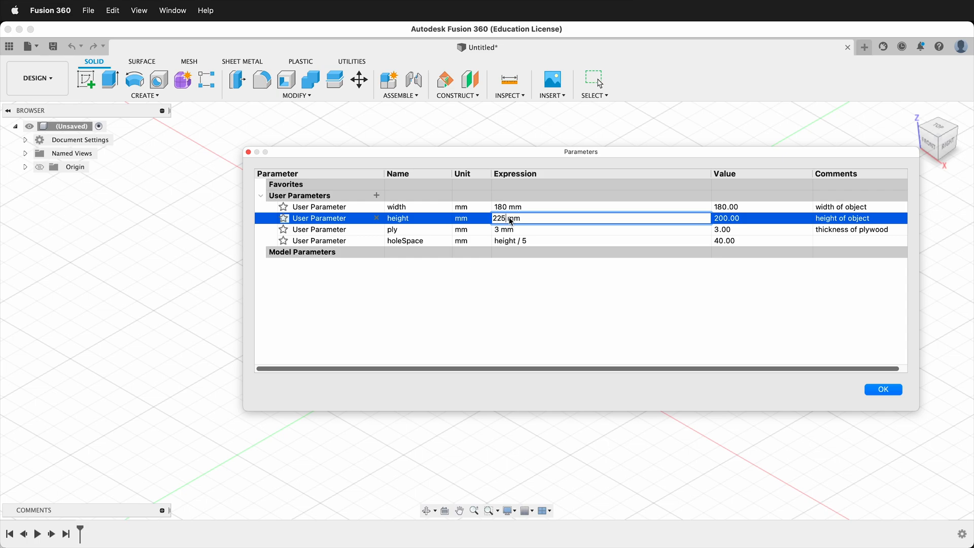
Step: Drive width by height * 0.75, set height to 213 mm, and close the table
key(Return)
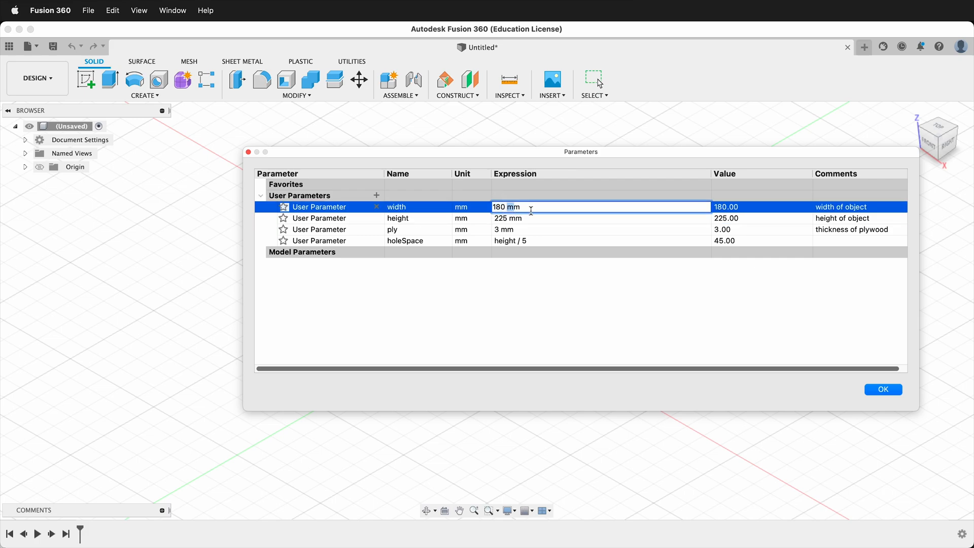
text(height * 0.75)
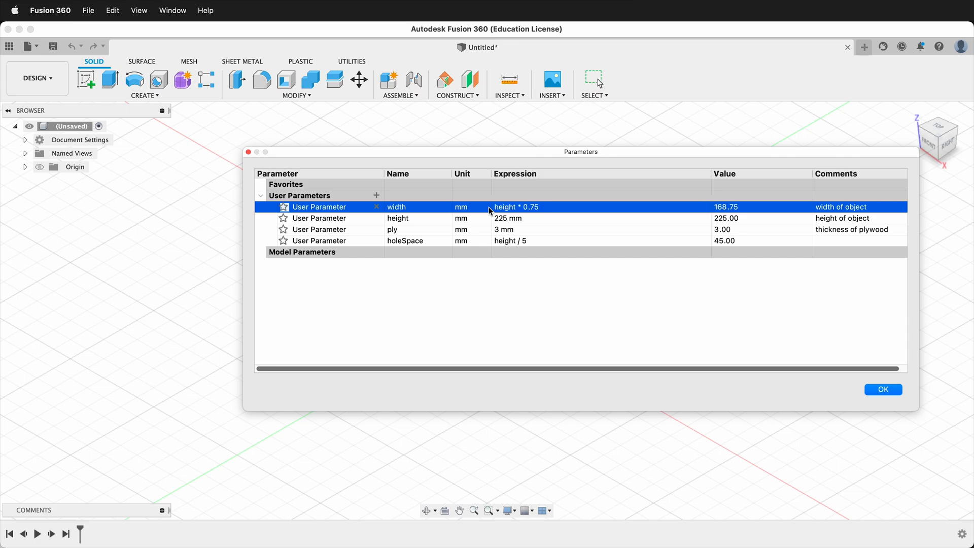
mouse_move(519, 226)
text(213)
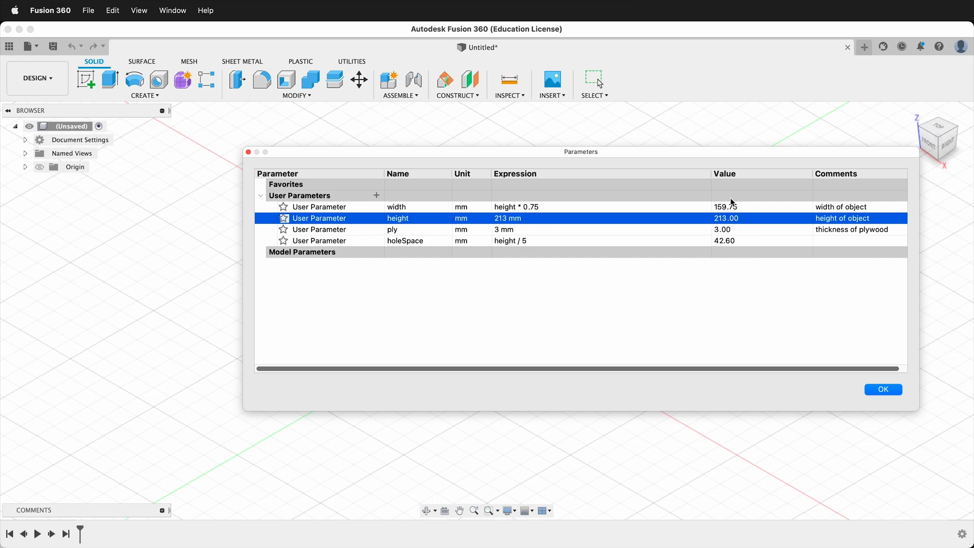
mouse_move(536, 264)
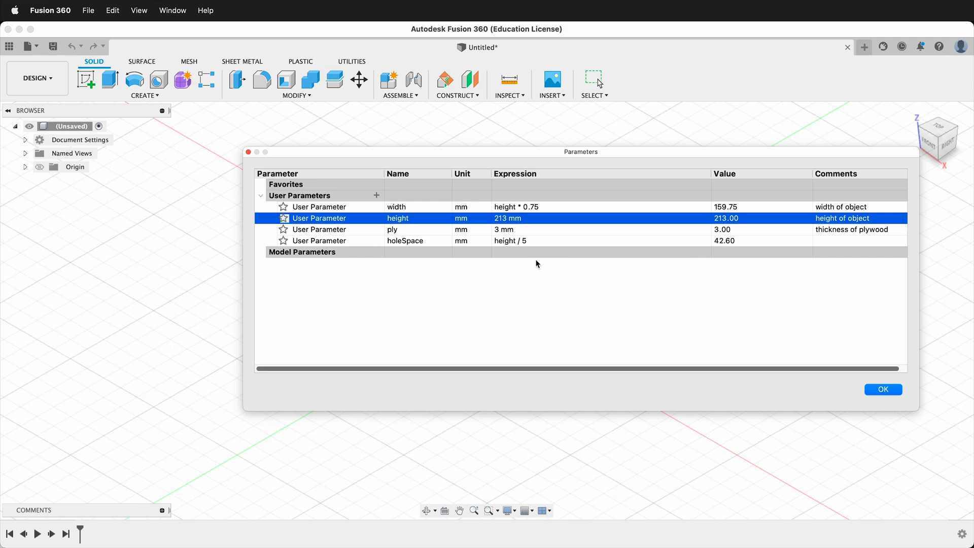
mouse_move(435, 257)
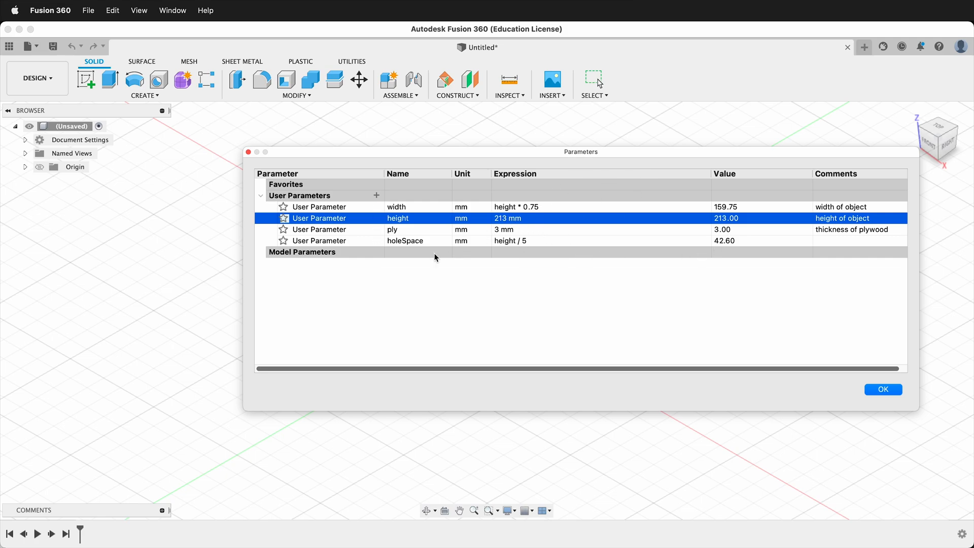
mouse_move(893, 389)
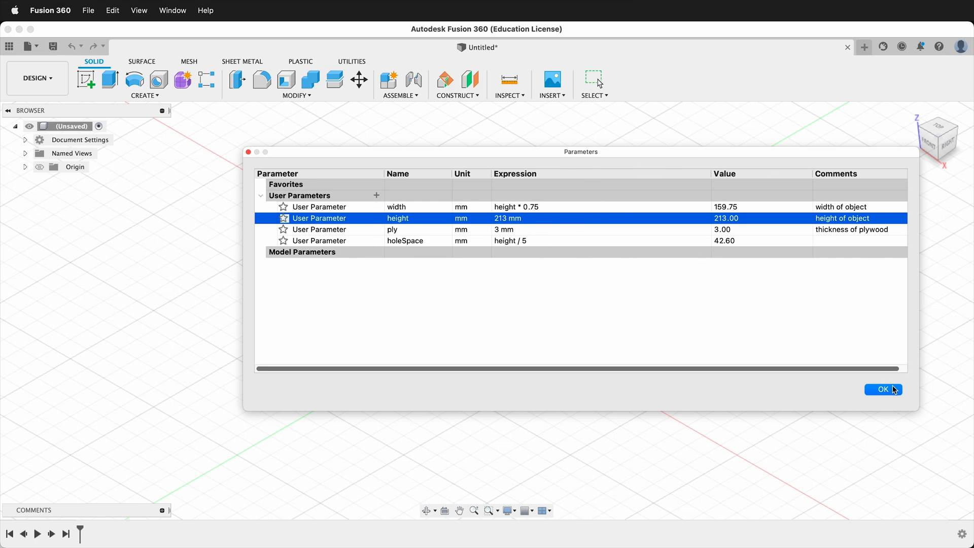
click(883, 389)
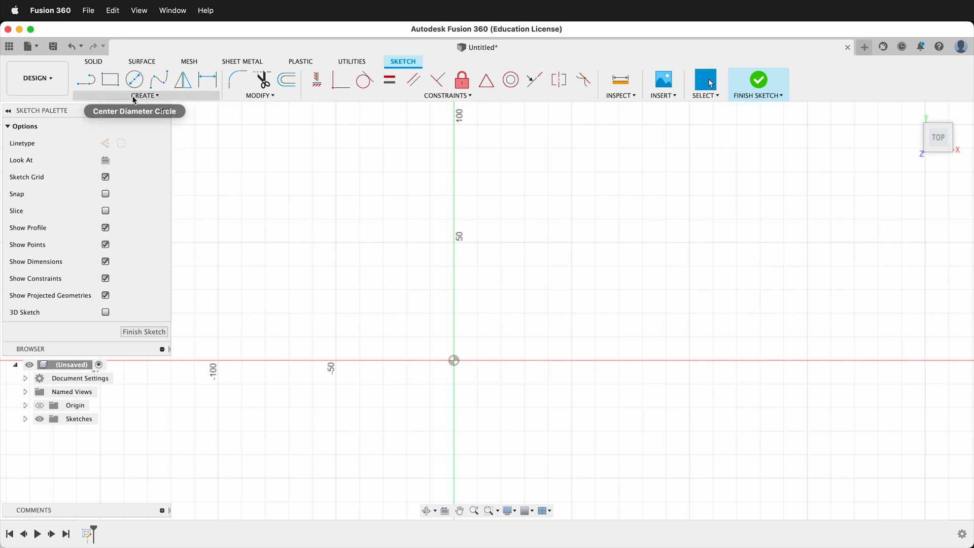
Step: Draw a center rectangle at the origin sized by width and height
click(146, 95)
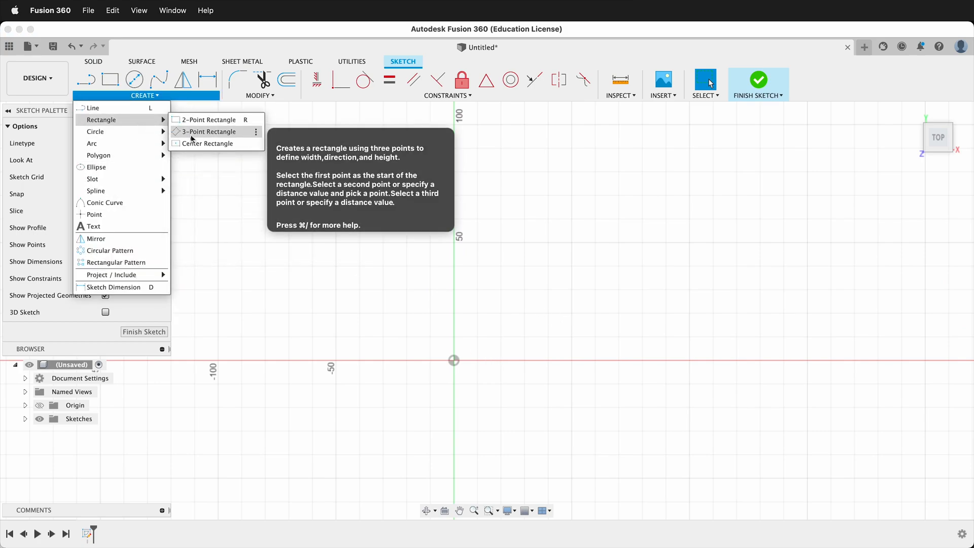
click(207, 143)
text(height)
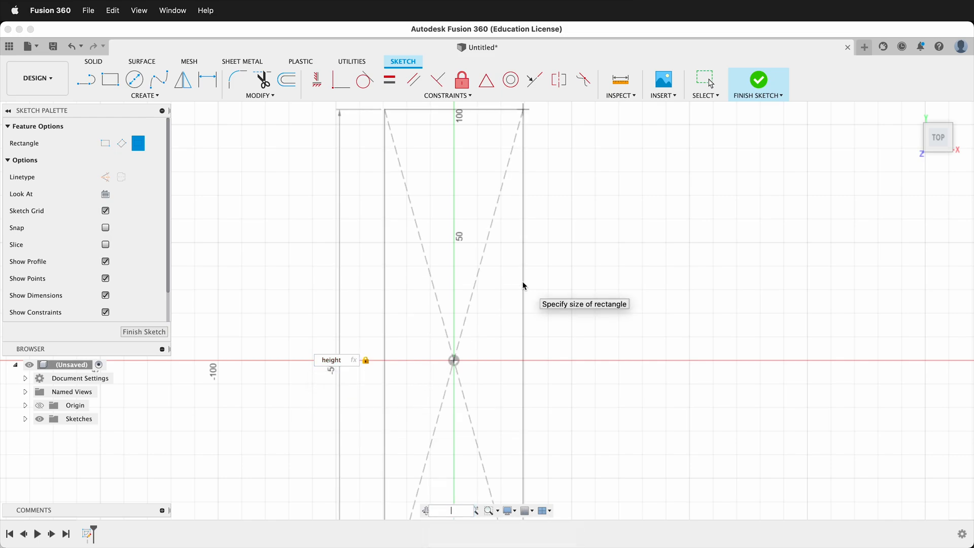
click(499, 296)
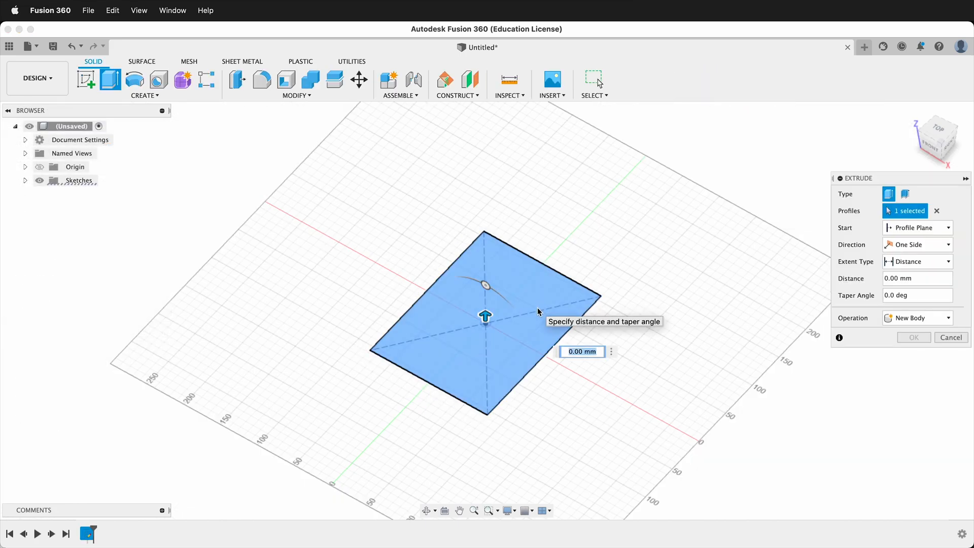
Step: Extrude the rectangle profile by the distance 'ply'
text(ply)
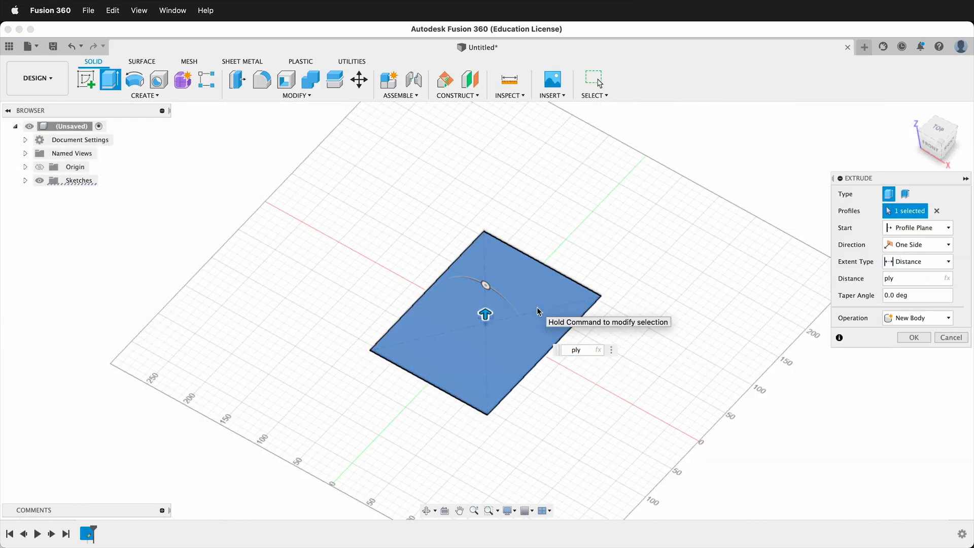
click(913, 338)
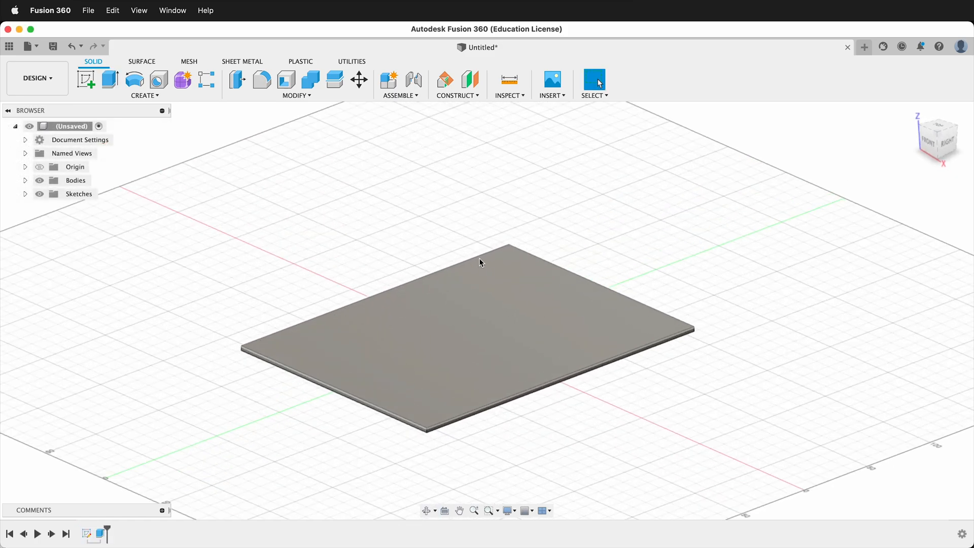
Step: In Change Parameters, set ply to 6 mm and height to 120 mm
click(296, 95)
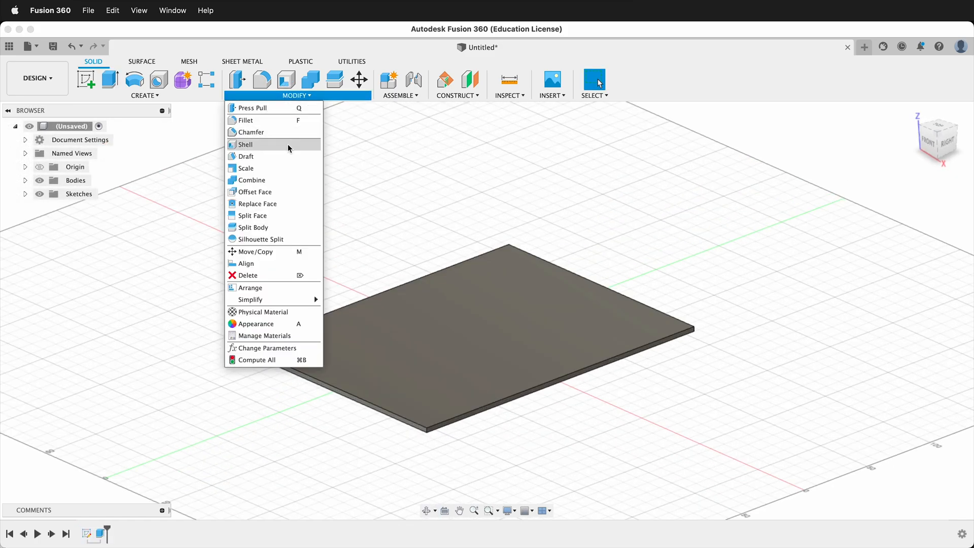
click(266, 348)
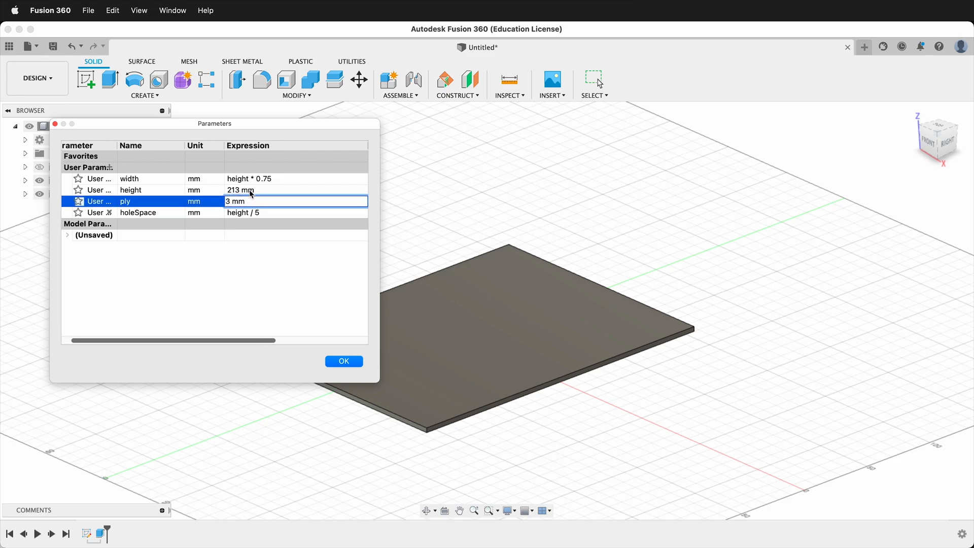
text(6)
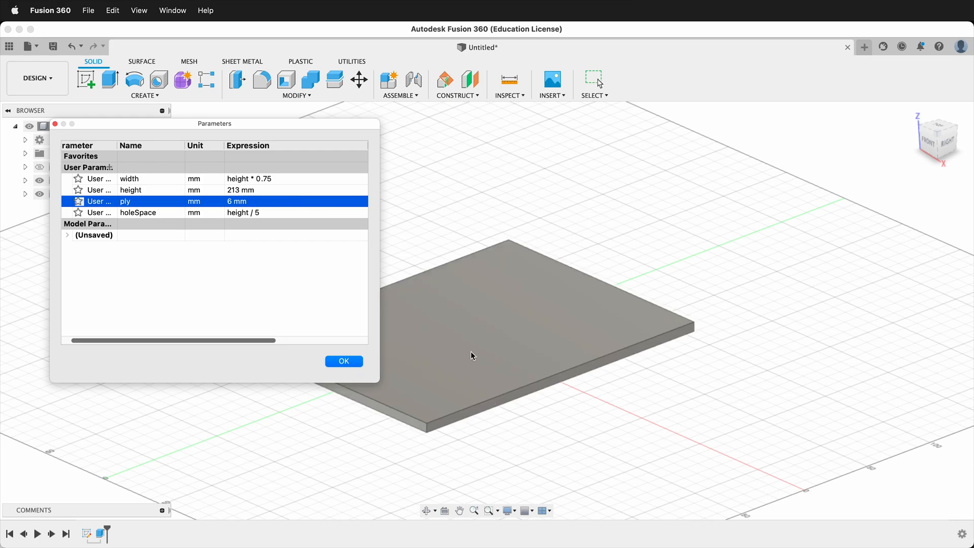
click(238, 189)
text(120)
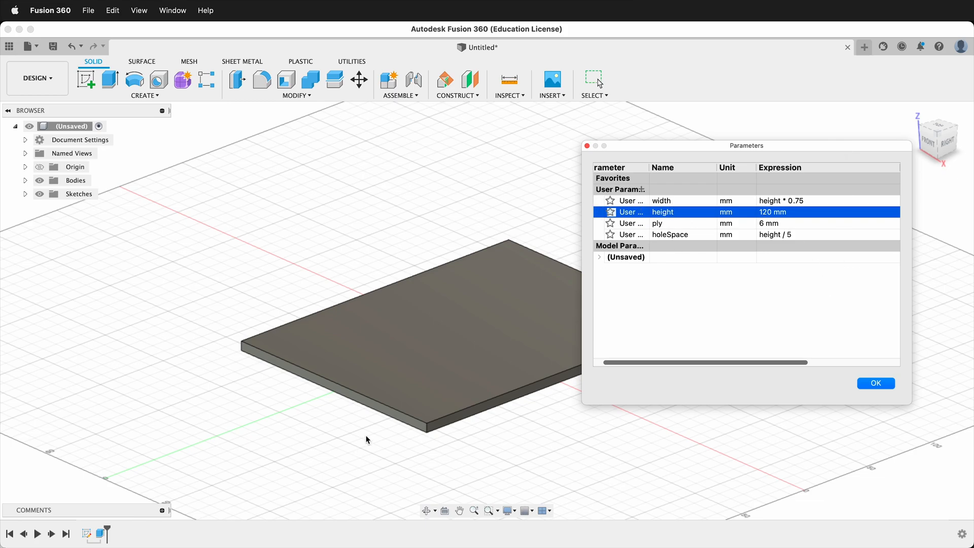
click(875, 382)
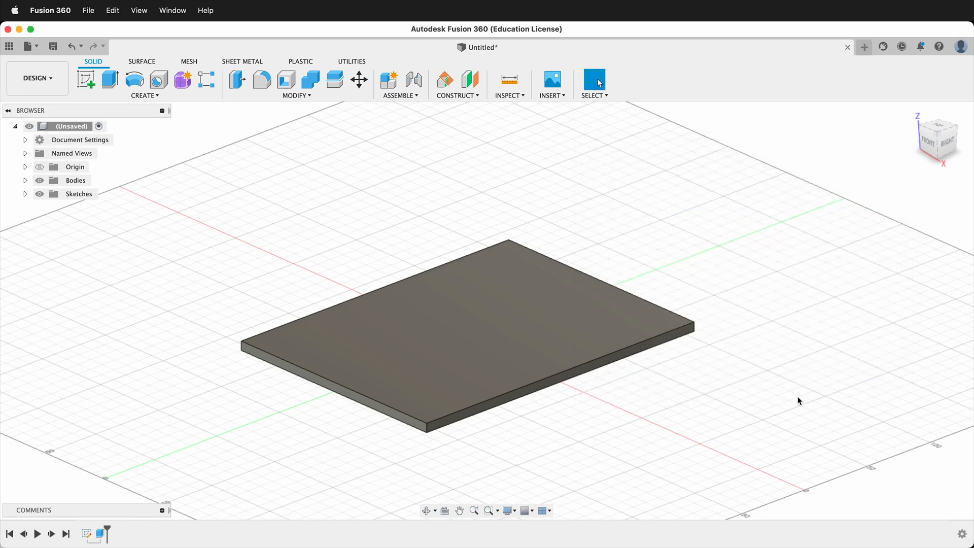